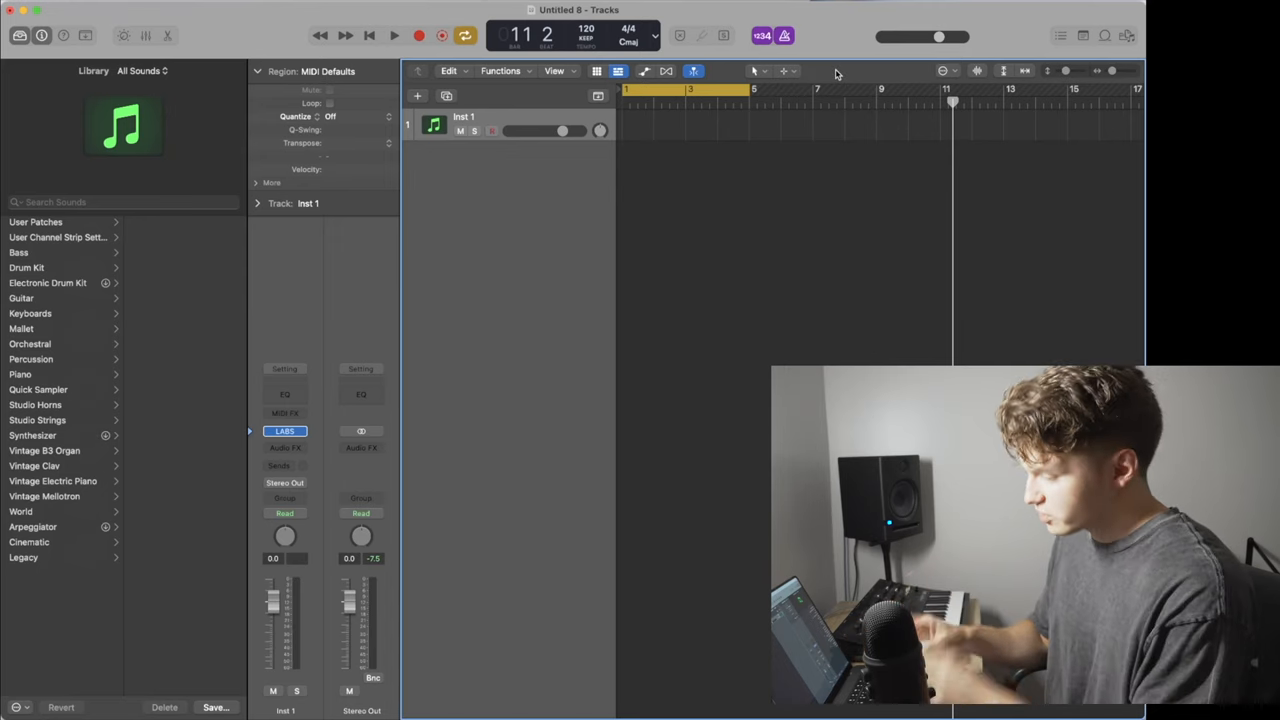
# Replace Inst 1's instrument with Alchemy from the Recent instruments list
pyautogui.click(285, 431)
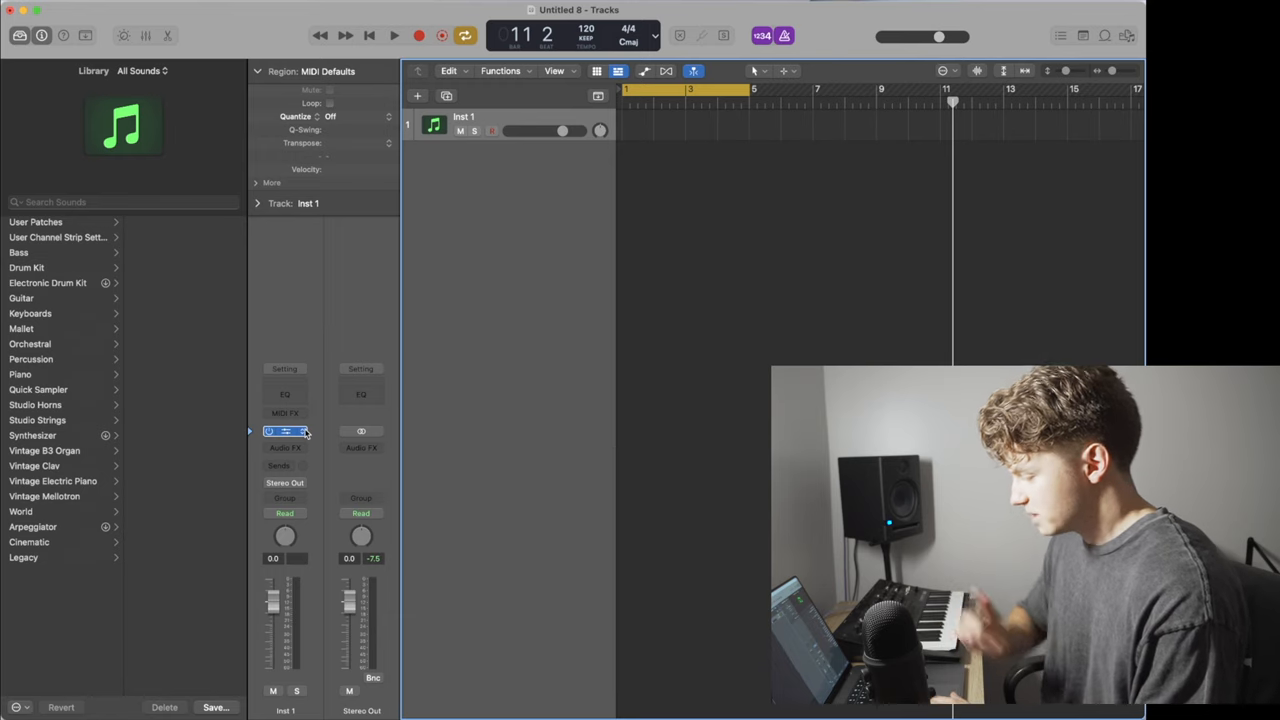
pyautogui.click(285, 432)
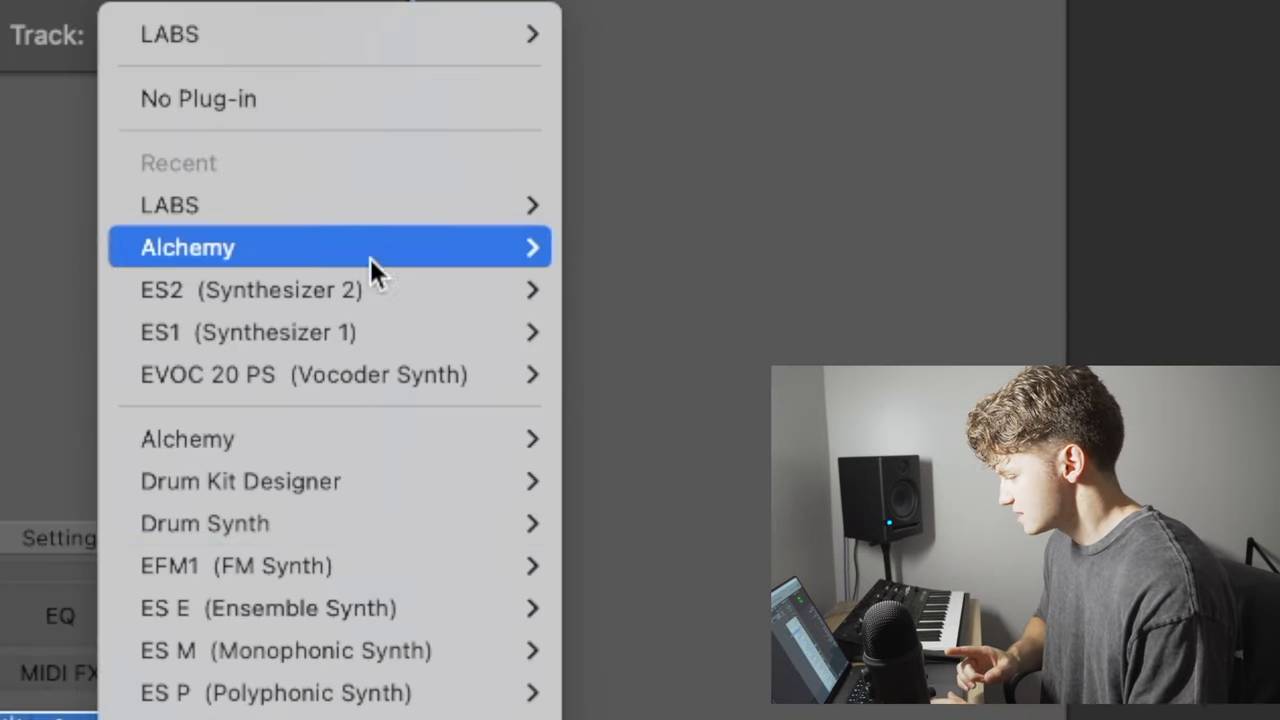
pyautogui.click(188, 247)
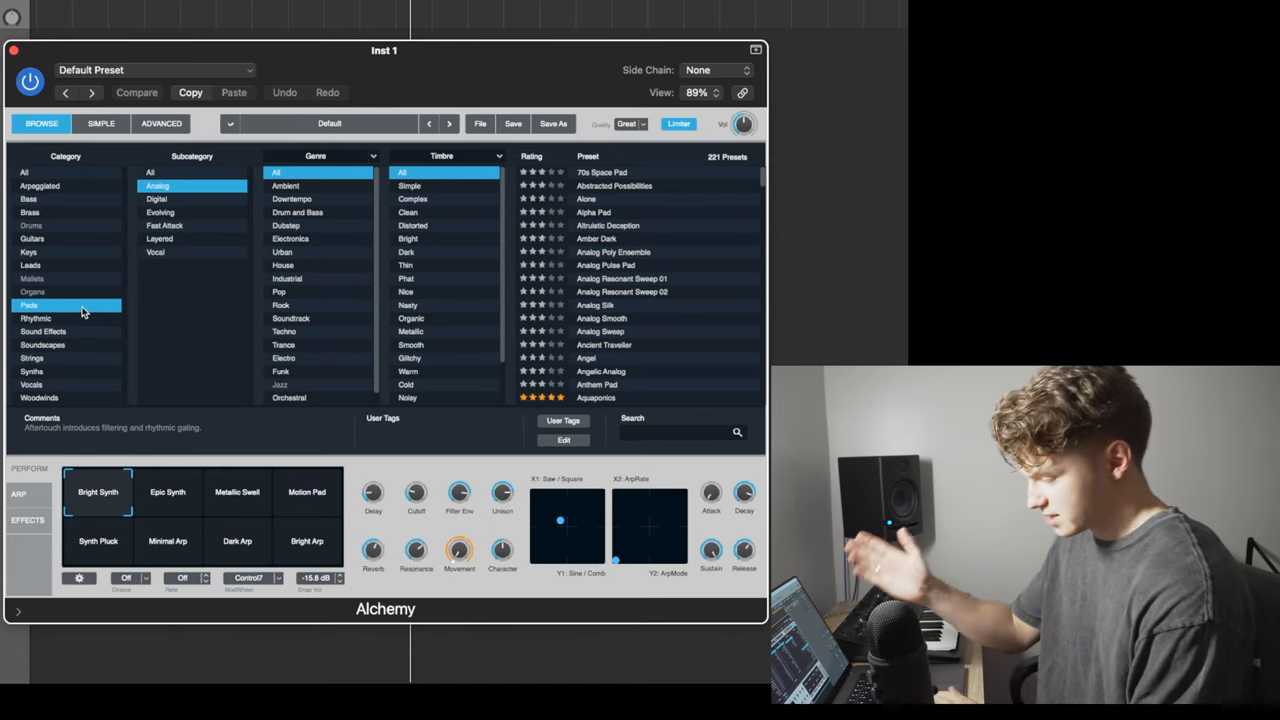
pyautogui.moveTo(240, 263)
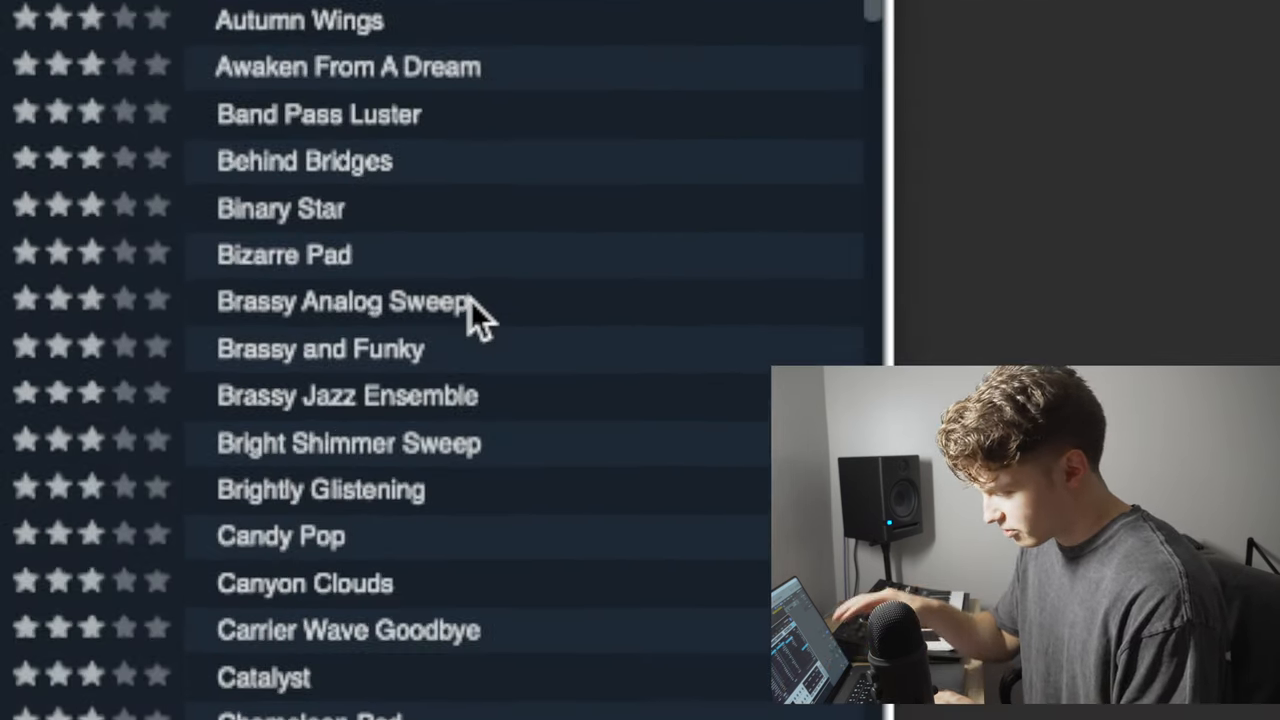
# Scroll through Alchemy's Pads preset list to browse the available pad sounds
pyautogui.scroll(-3)
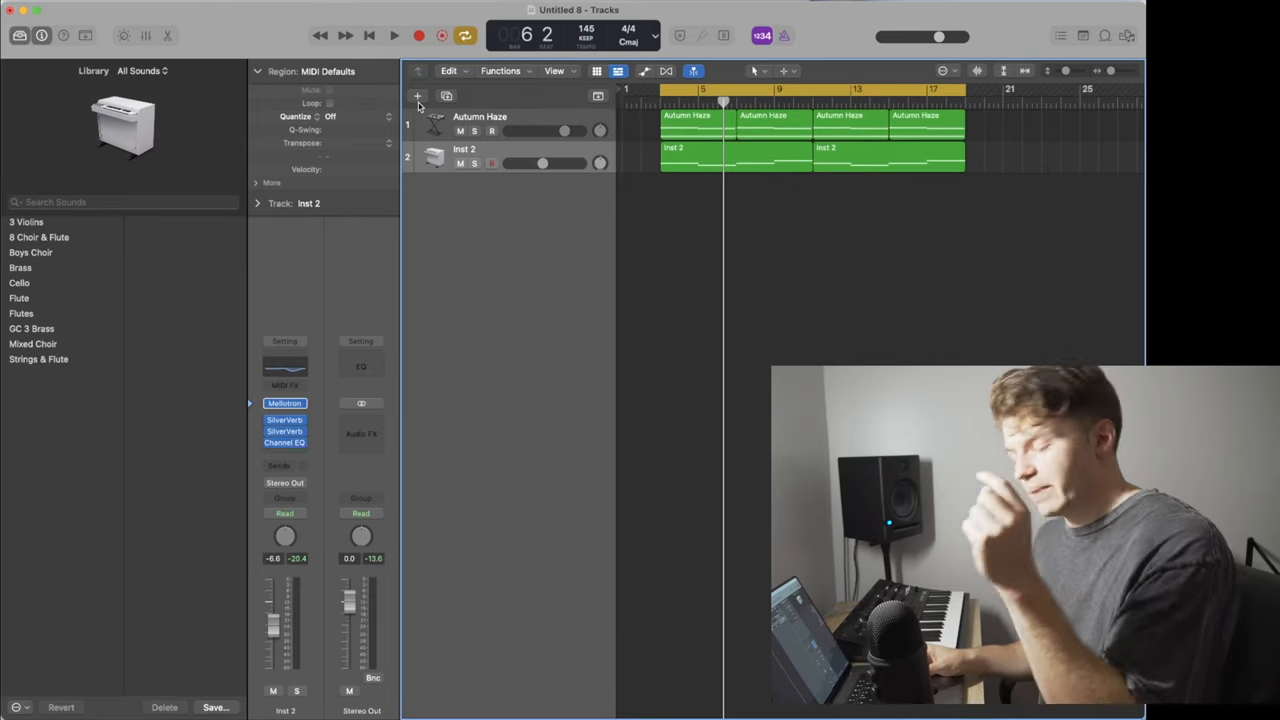
# Add a software instrument track and load the Simple Square Bells patch on it
pyautogui.click(417, 96)
pyautogui.write('simple')
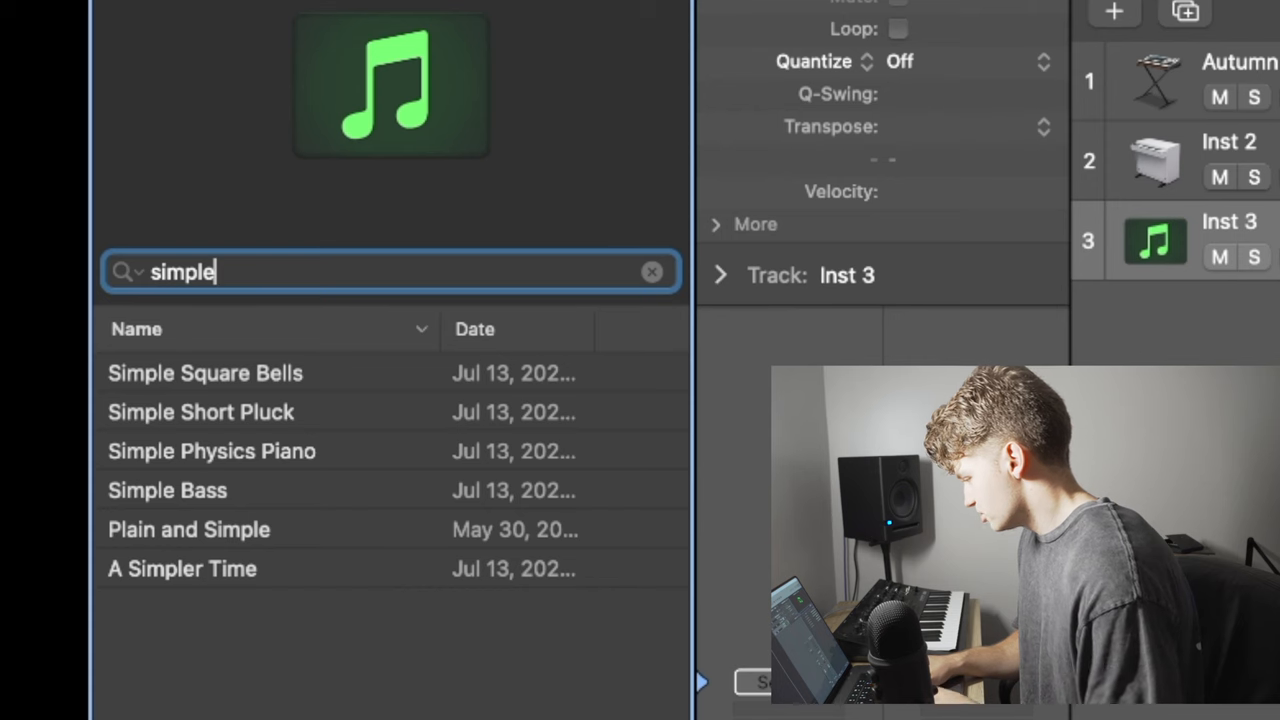
pyautogui.click(205, 373)
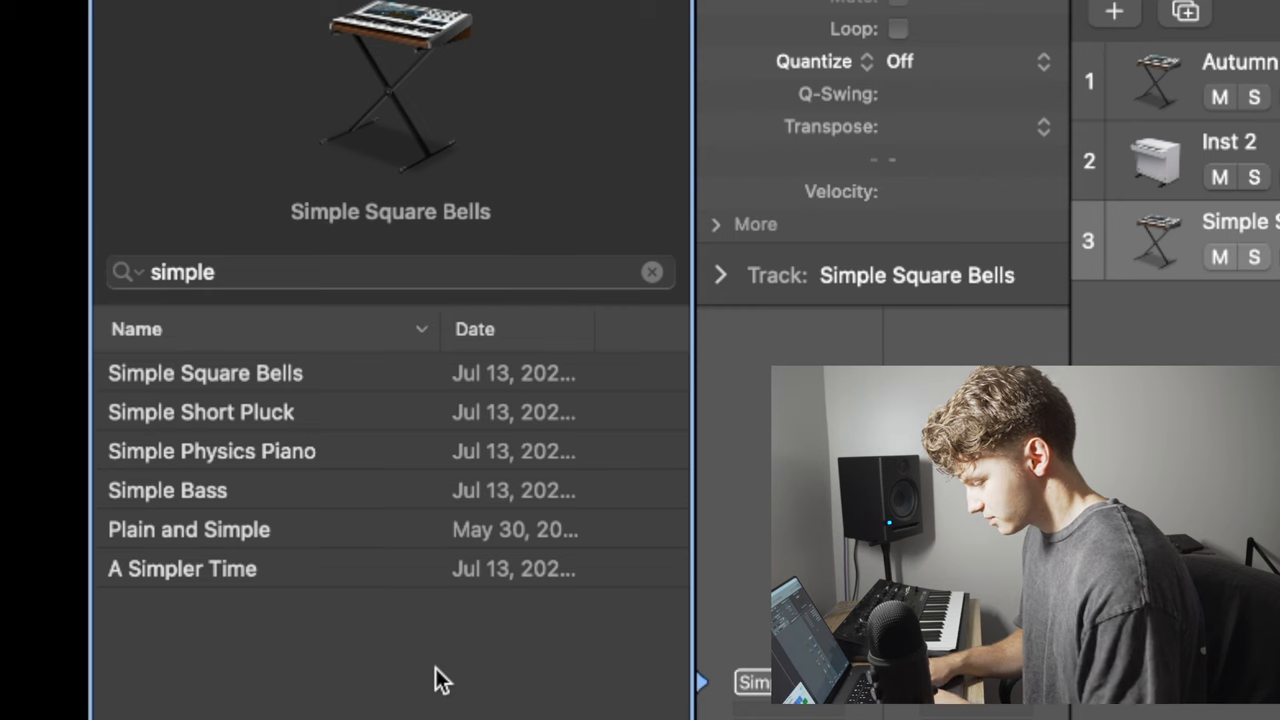